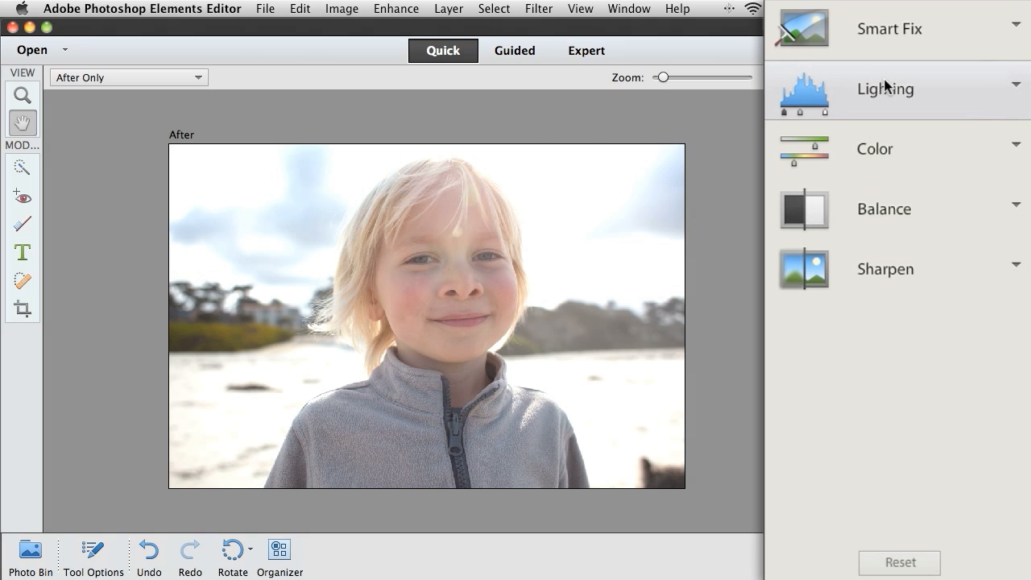
Apply the -1.0 Exposure thumbnail from the Lighting panel, then move on to Guided mode.
click(888, 87)
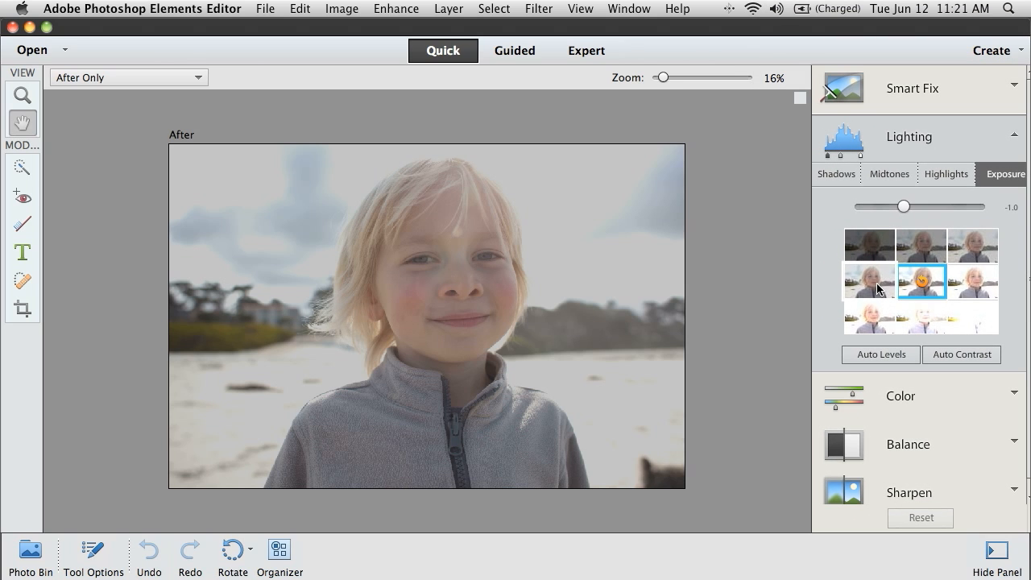
click(516, 50)
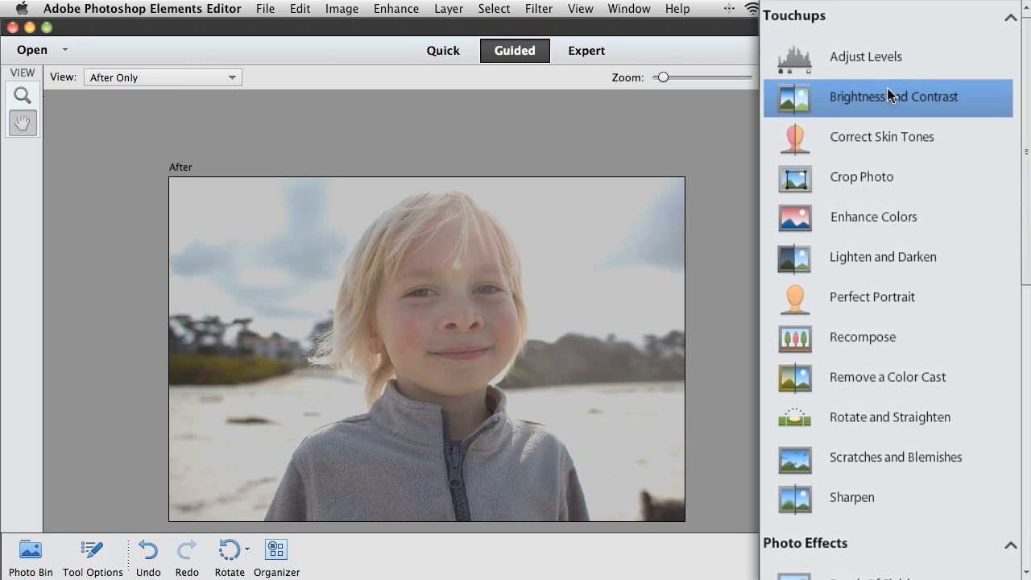
Use the Brightness and Contrast touchup to set brightness 4 and contrast 16.
click(893, 97)
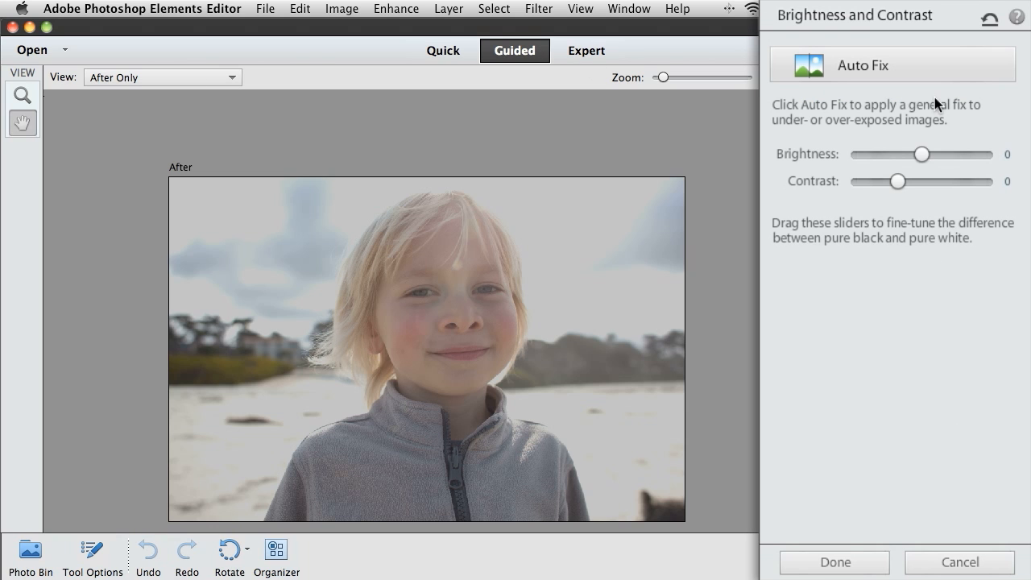
mouse_move(937, 154)
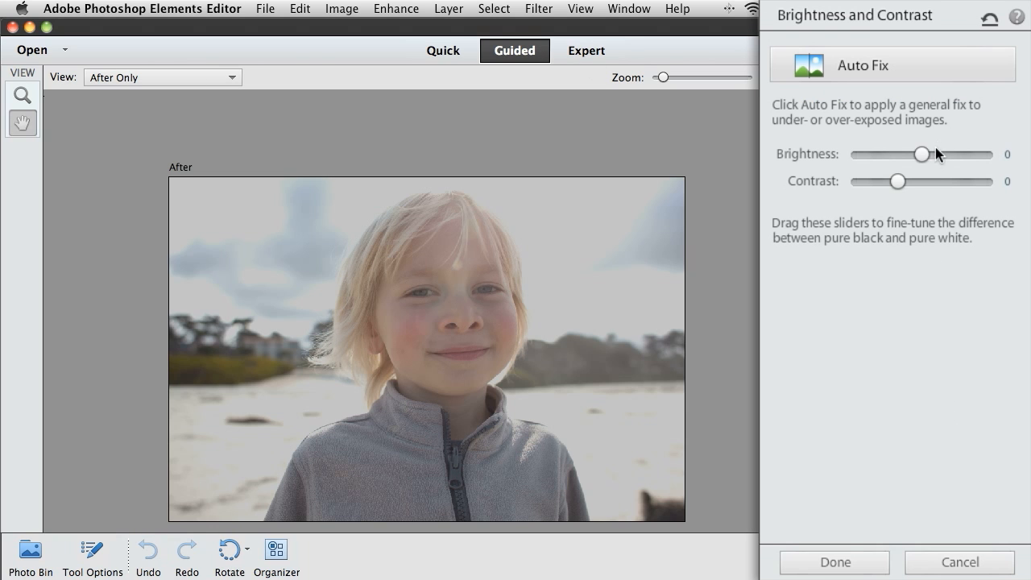
drag(923, 155, 918, 154)
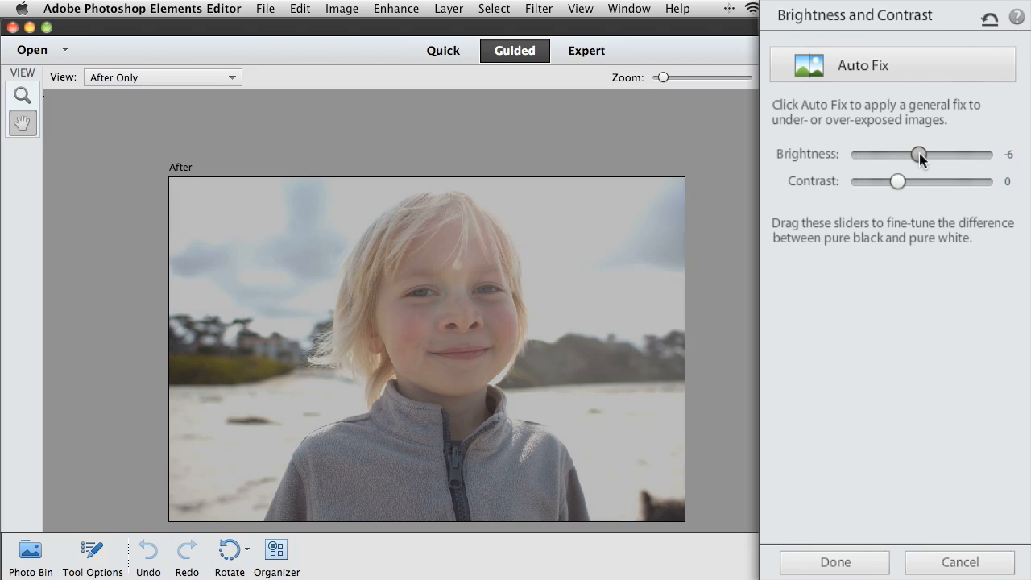
drag(918, 155, 925, 154)
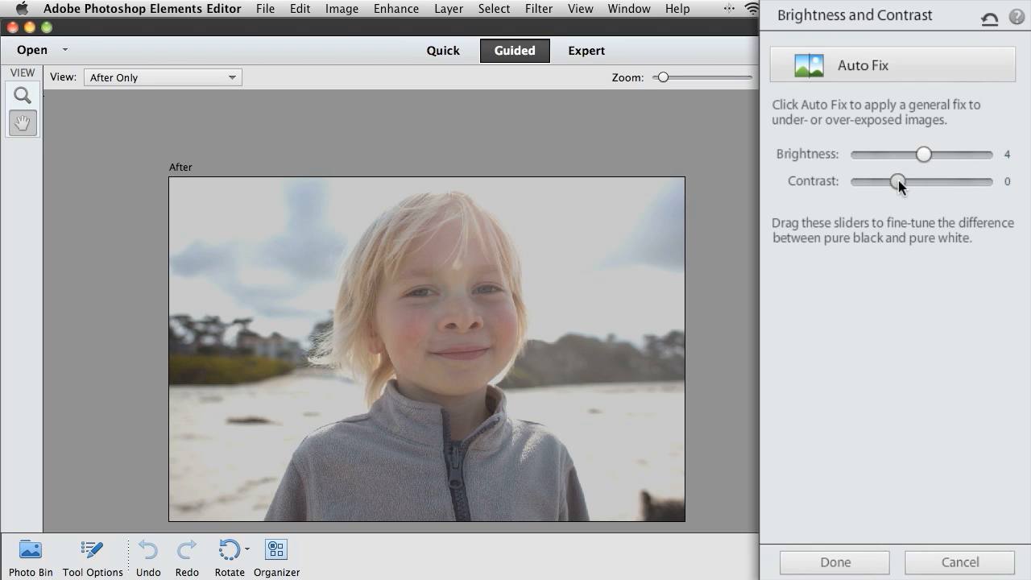
drag(897, 180, 915, 180)
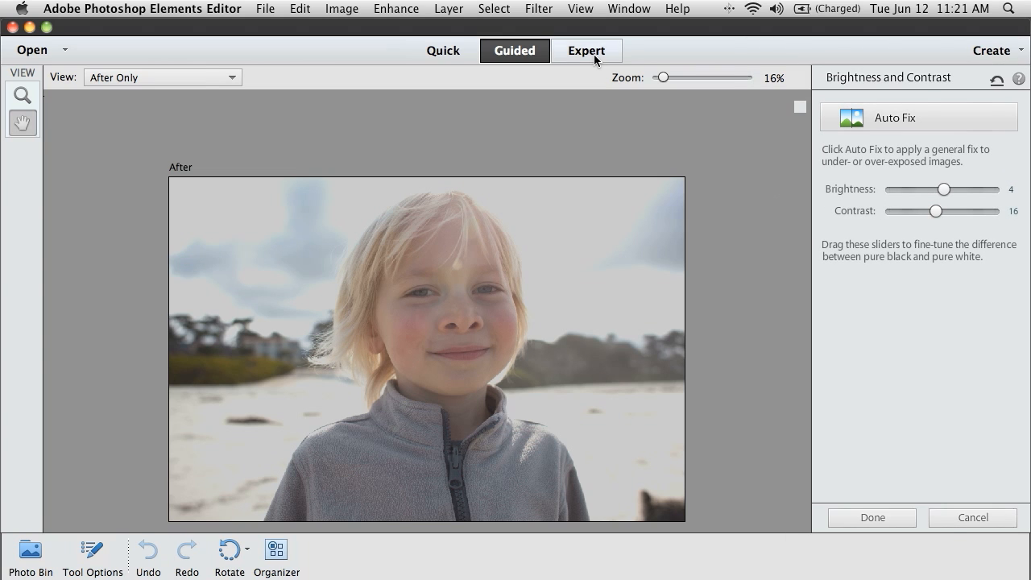
In Expert mode, add a Levels adjustment layer with midtones 0.83 and white input 198.
click(861, 74)
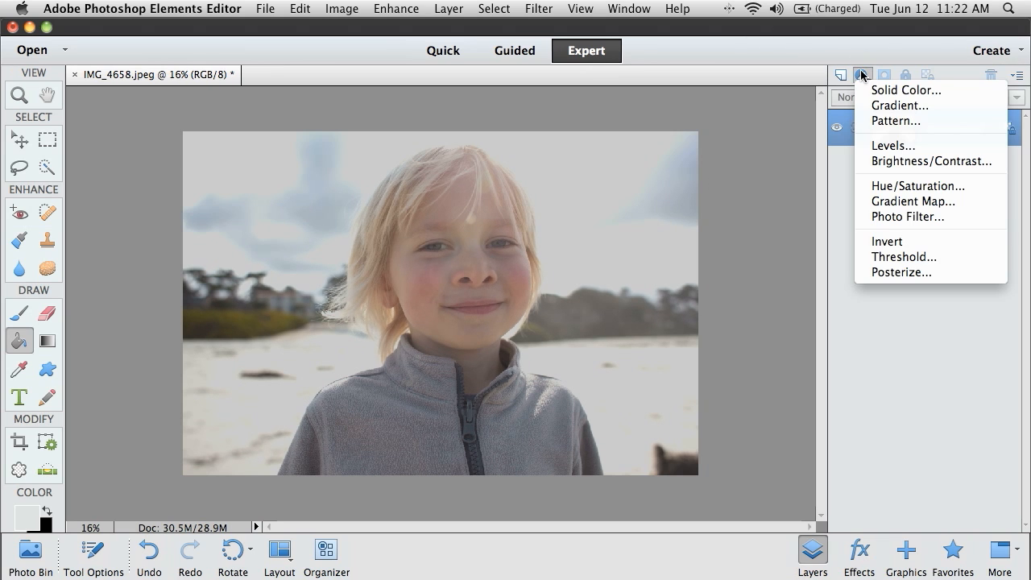
click(892, 145)
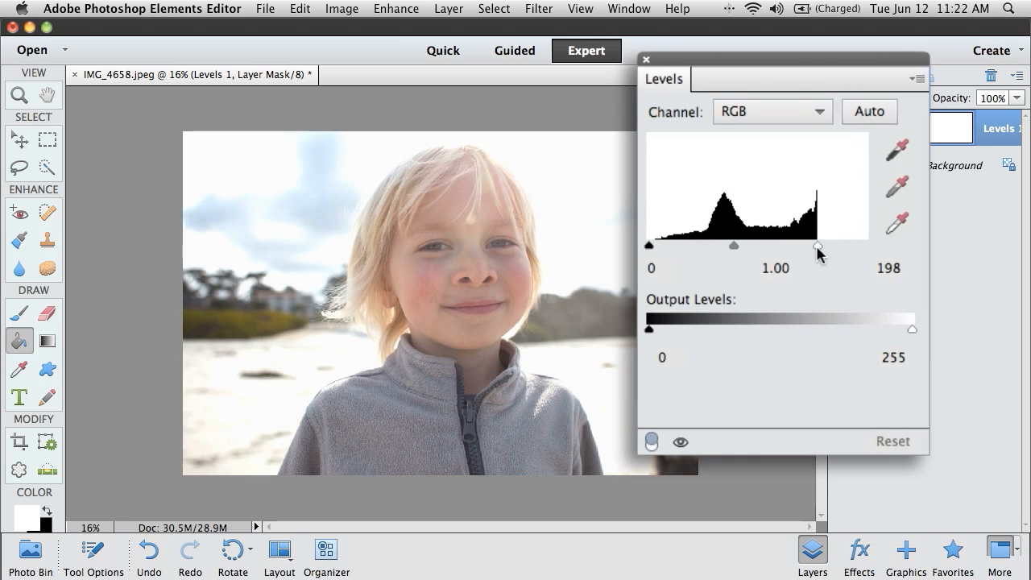
drag(751, 245, 743, 245)
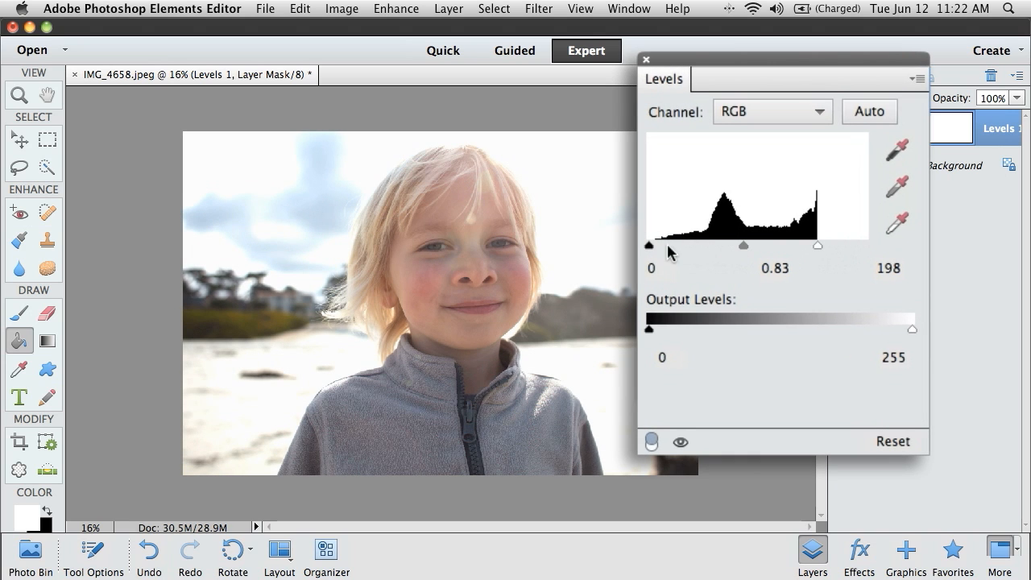
drag(648, 245, 661, 245)
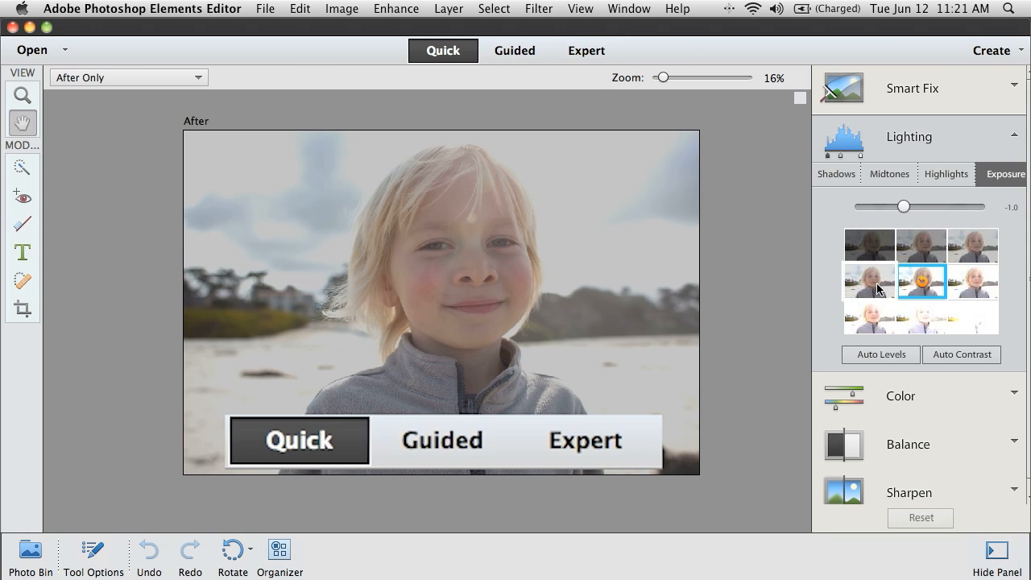
click(514, 50)
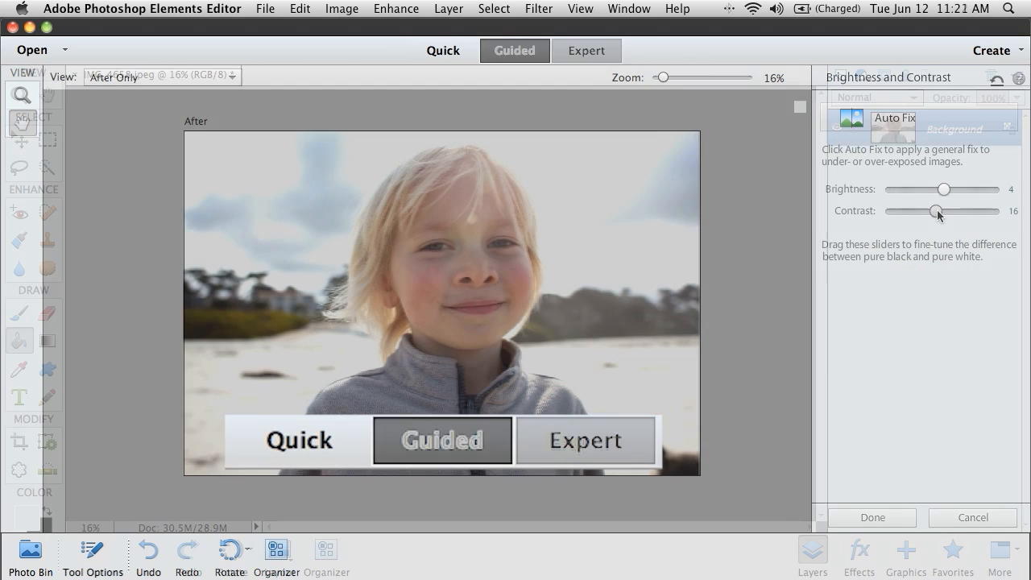